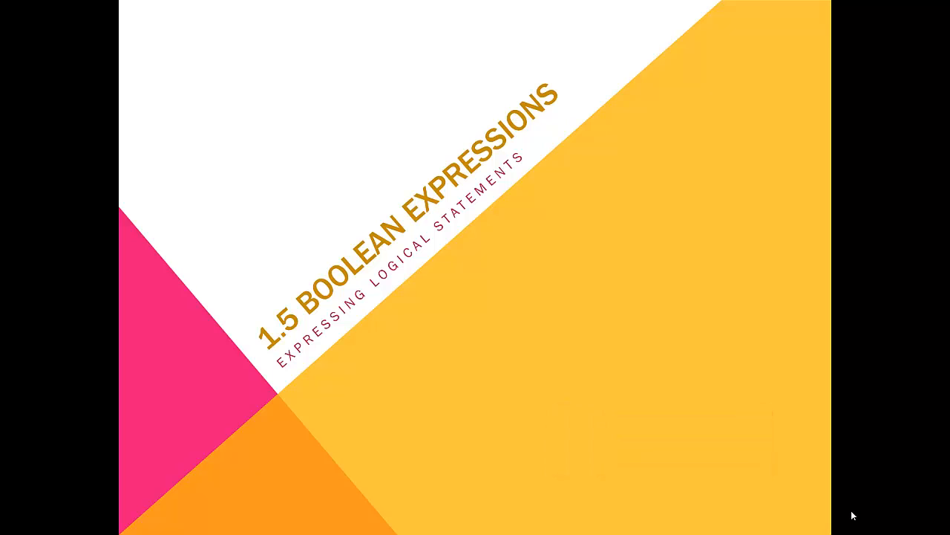
{"action": "mouse_move", "coordinate": [855, 517]}
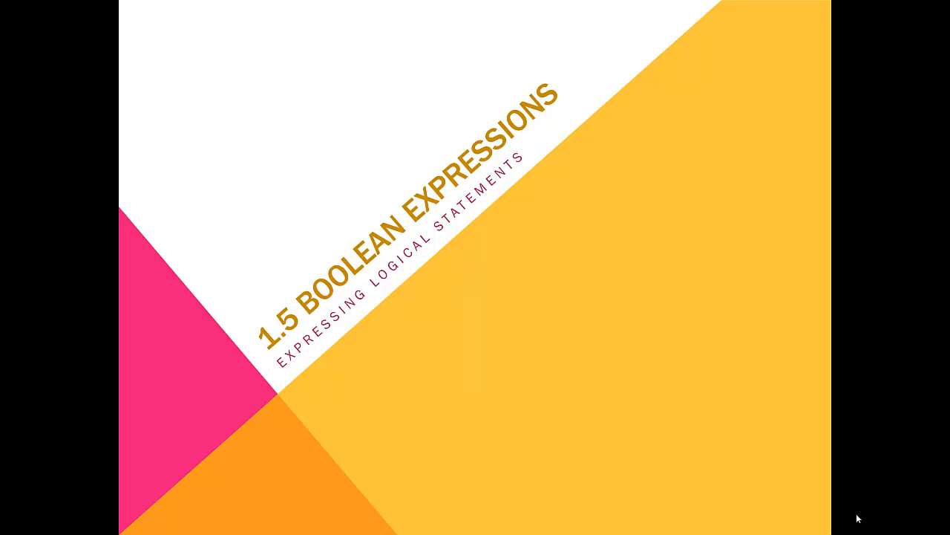
Step: Advance from the '1.5 Boolean Expressions' title slide to the Boolean Operators table slide
{"action": "key", "text": "Right"}
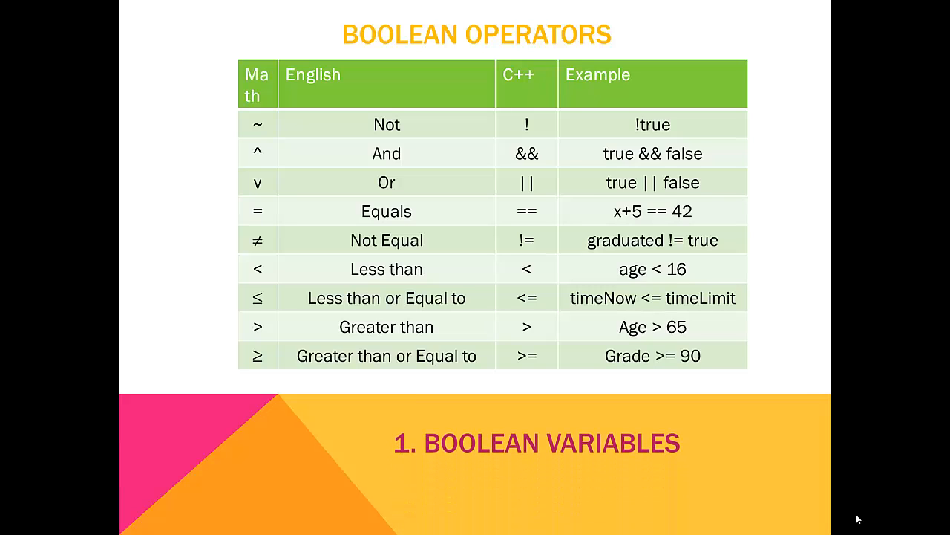
{"action": "key", "text": "right"}
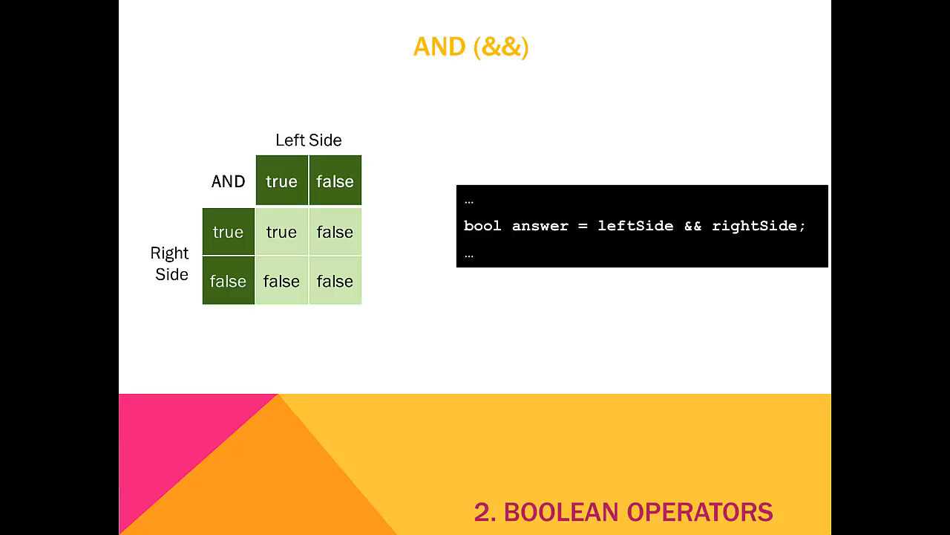
Step: Advance past the AND (&&) and OR (||) truth-table slides
{"action": "key", "text": "Right"}
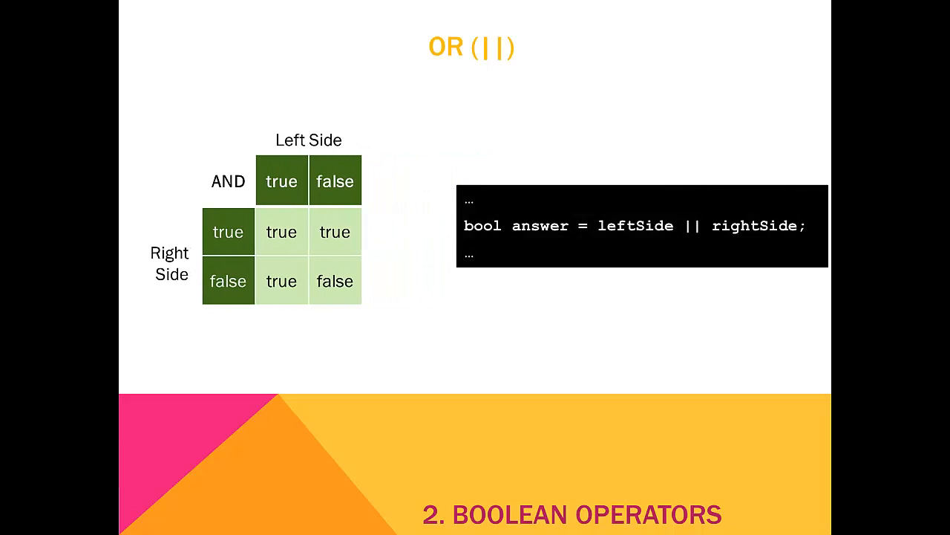
{"action": "key", "text": "Right"}
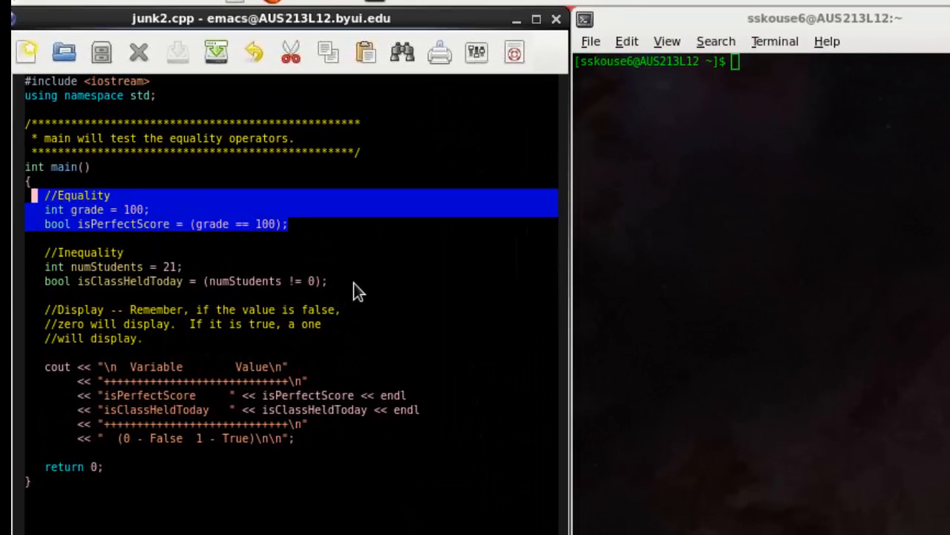
{"action": "left_click", "coordinate": [329, 280]}
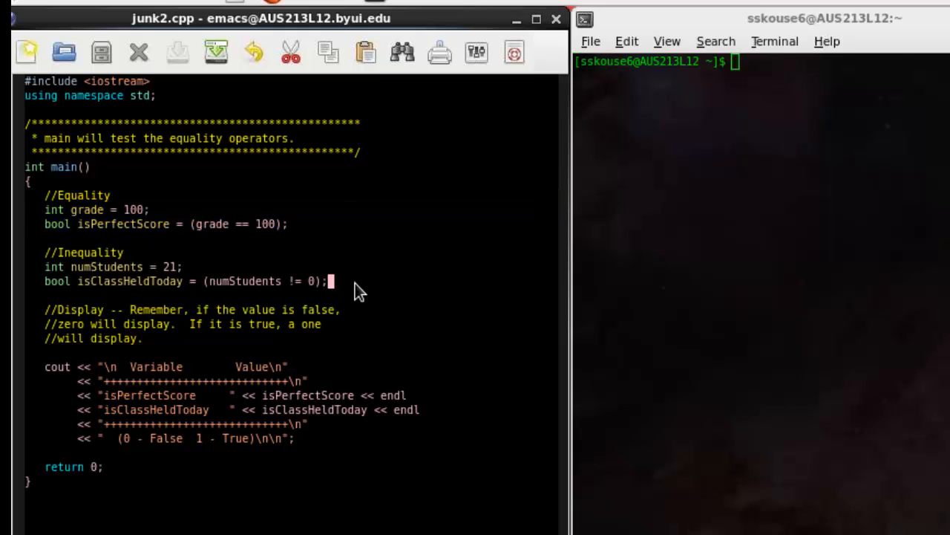
{"action": "left_click_drag", "start_coordinate": [45, 268], "coordinate": [327, 281]}
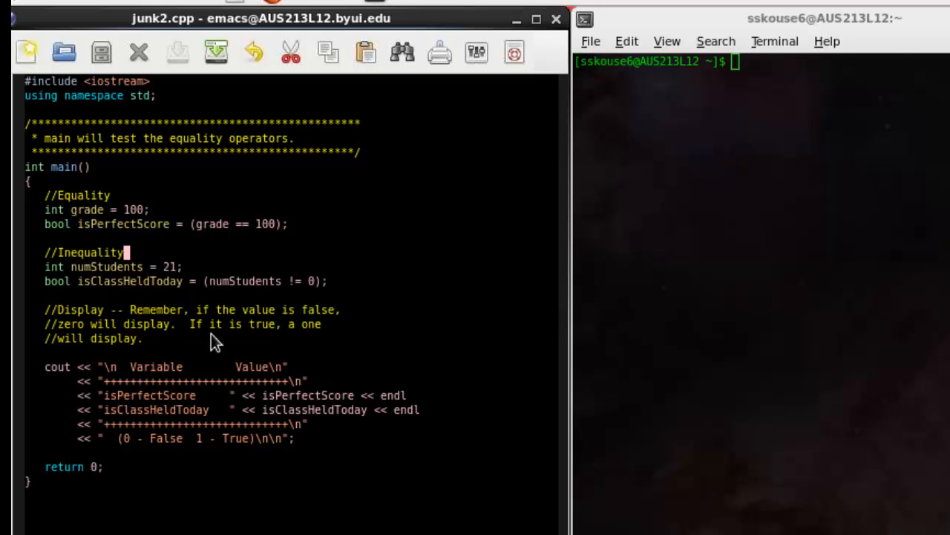
{"action": "double_click", "coordinate": [306, 395]}
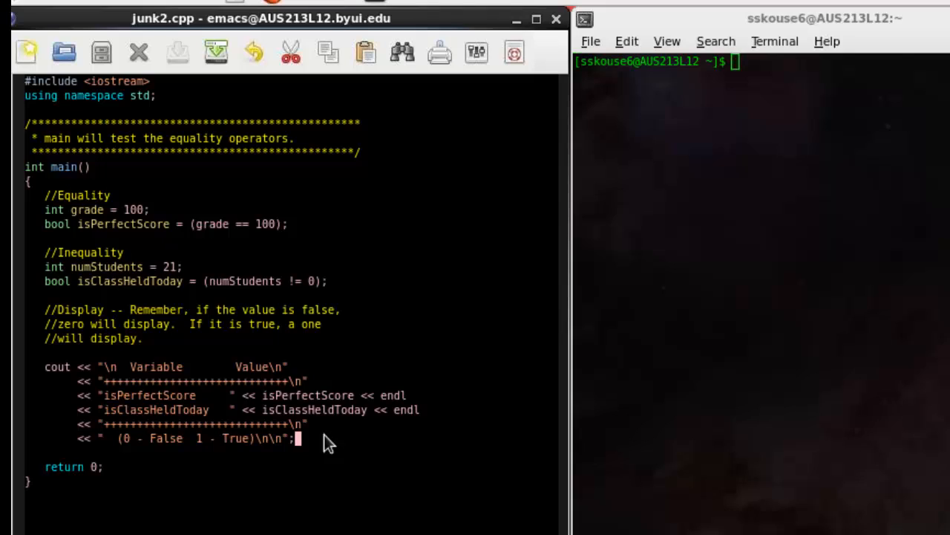
{"action": "mouse_move", "coordinate": [352, 509]}
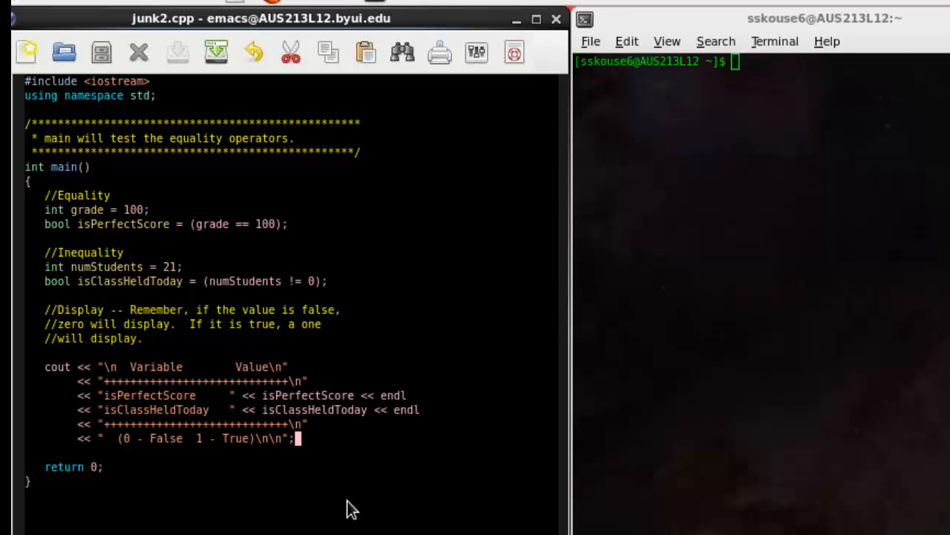
{"action": "mouse_move", "coordinate": [346, 499]}
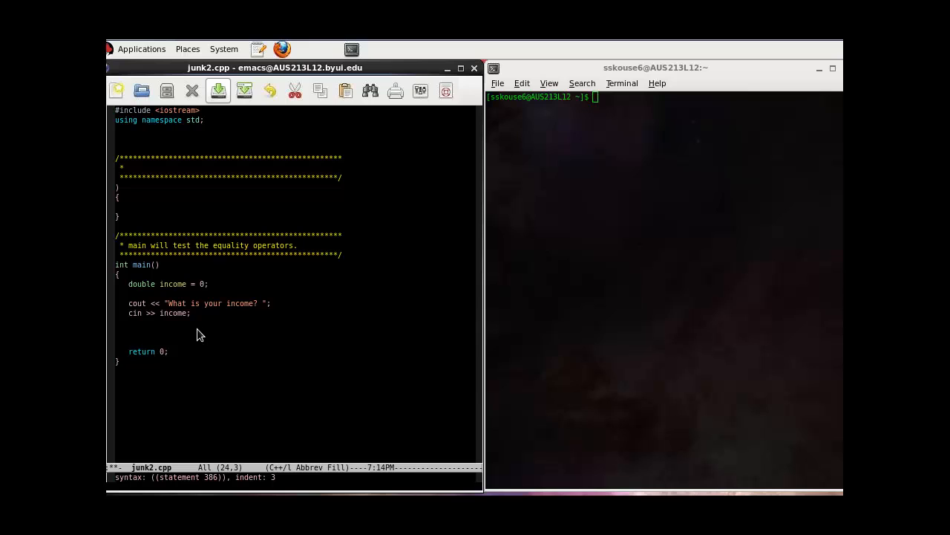
{"action": "mouse_move", "coordinate": [198, 340]}
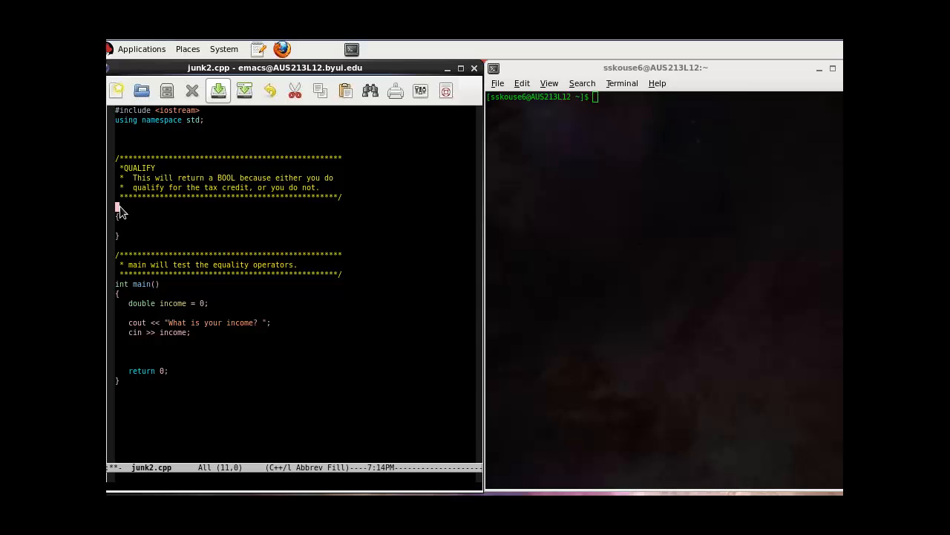
Step: Write the function header bool qualify(double income) above main in junk2.cpp
{"action": "type", "text": "bool"}
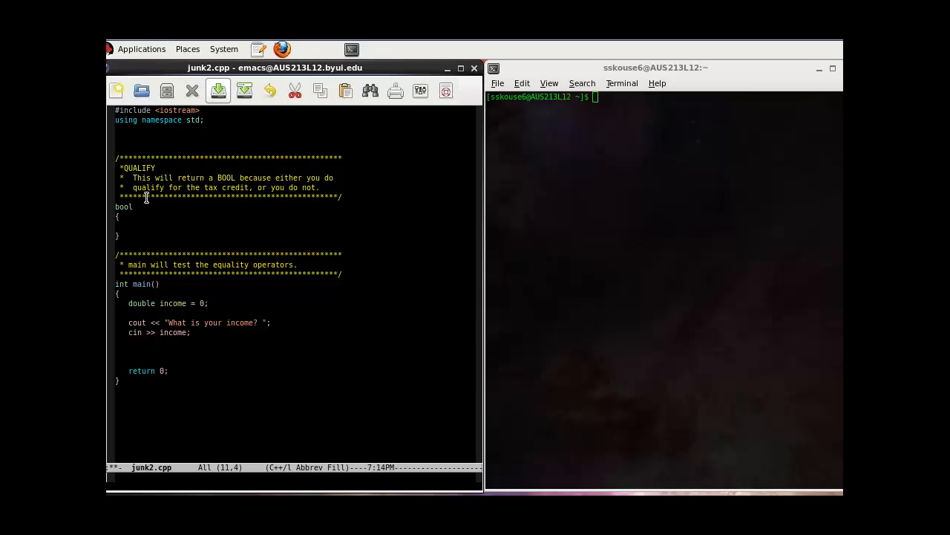
{"action": "mouse_move", "coordinate": [166, 233]}
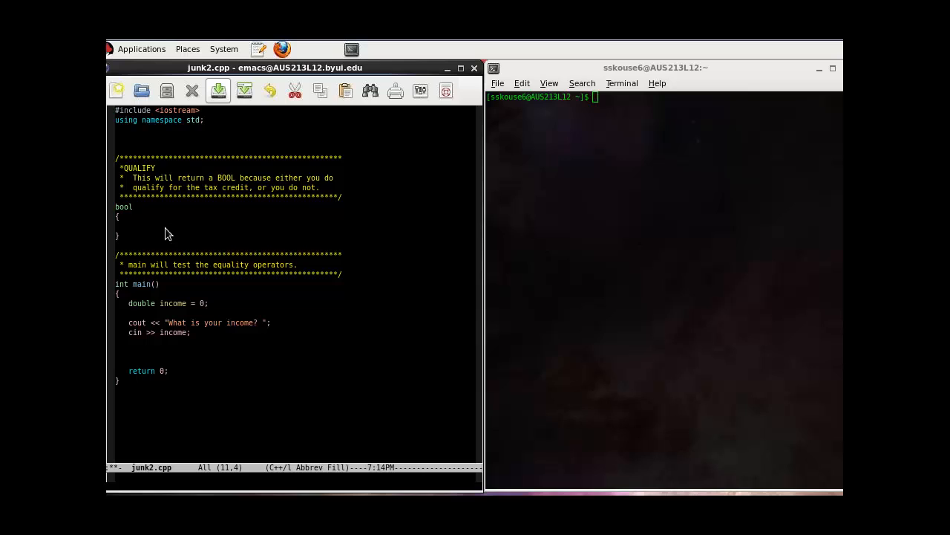
{"action": "type", "text": "q"}
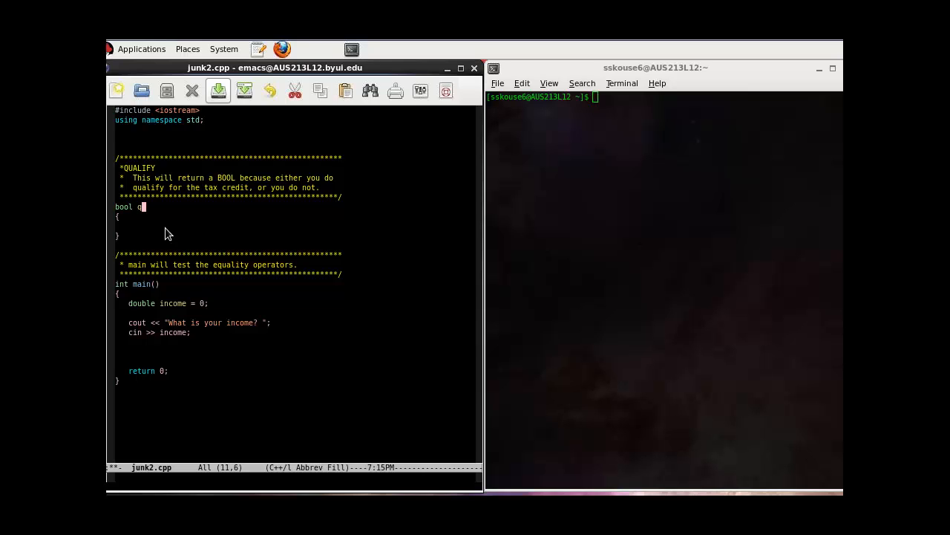
{"action": "type", "text": "ualify"}
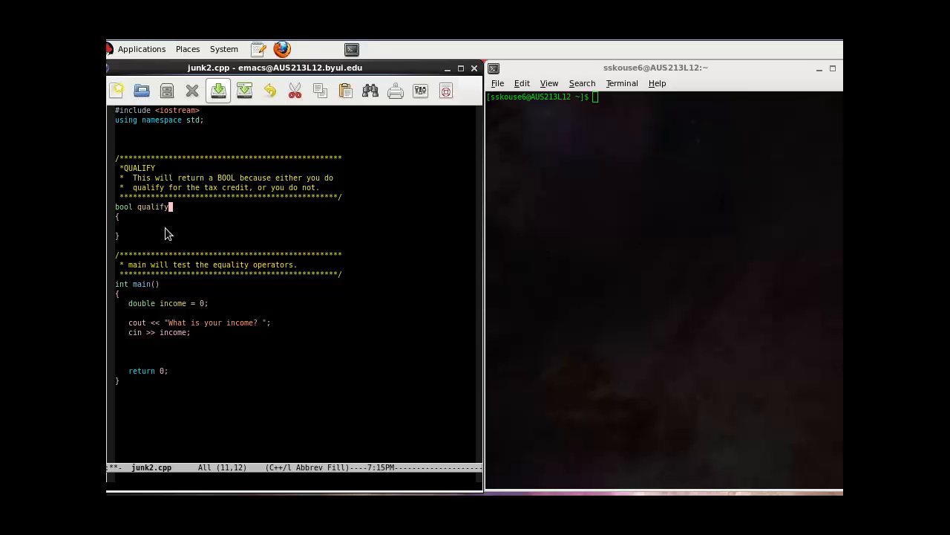
{"action": "type", "text": "(d"}
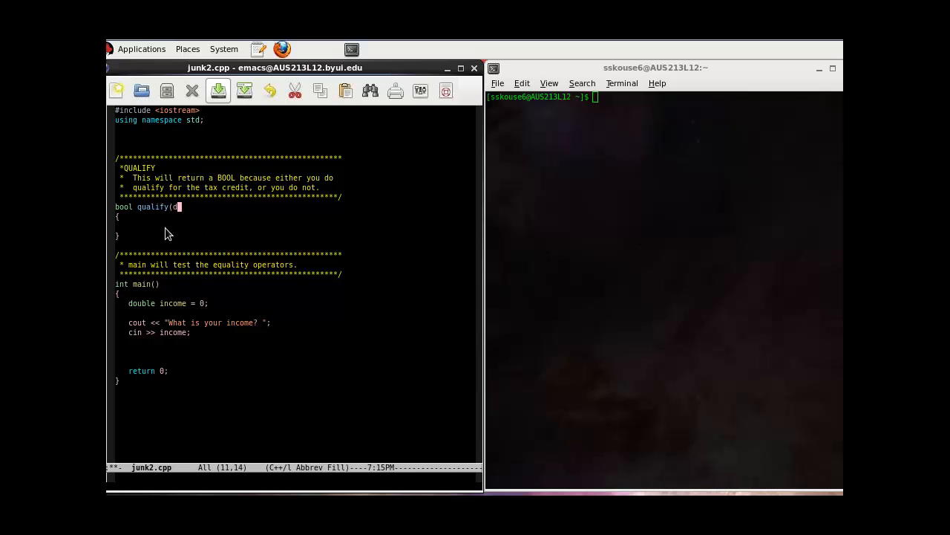
{"action": "type", "text": "ouble income"}
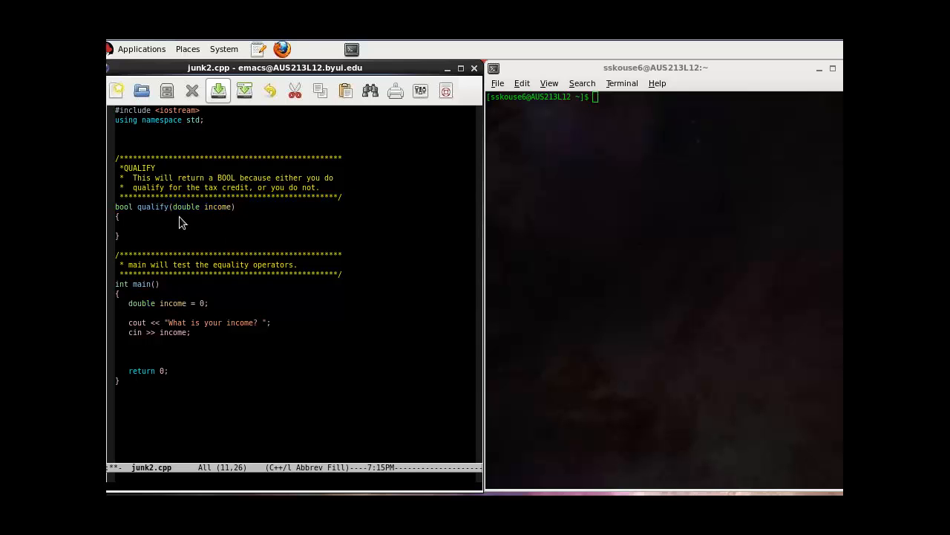
{"action": "mouse_move", "coordinate": [147, 239]}
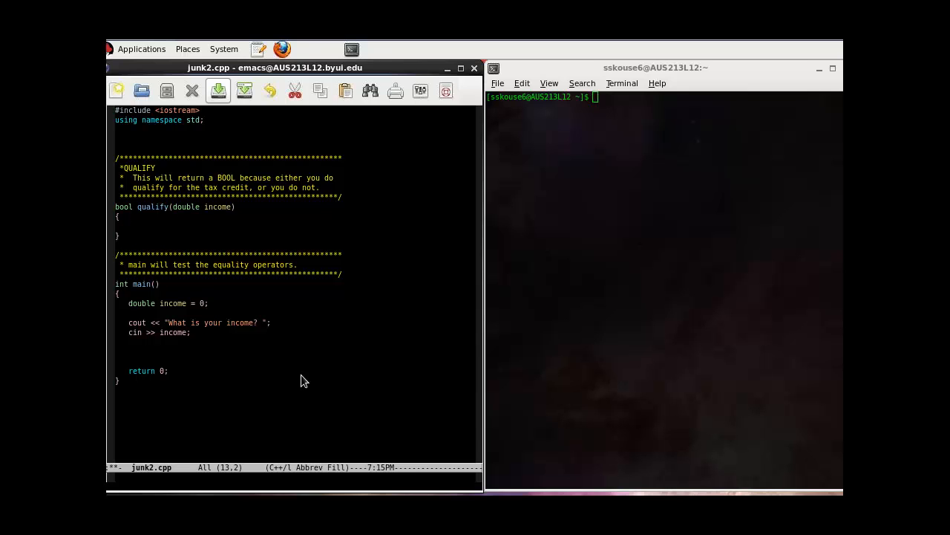
Step: Write return (income >= 110000.00); then select the operator to correct it to <=
{"action": "type", "text": "return (income >= 110000.00);"}
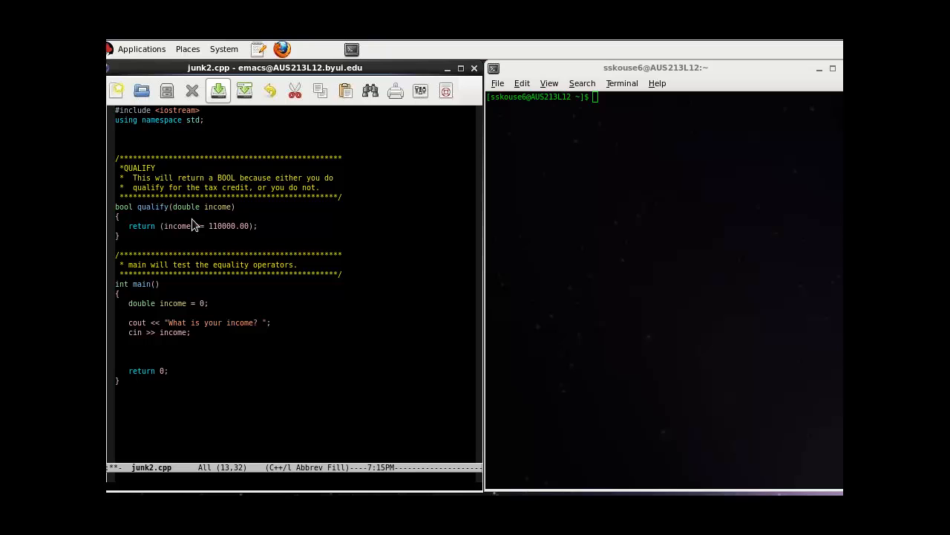
{"action": "double_click", "coordinate": [177, 225]}
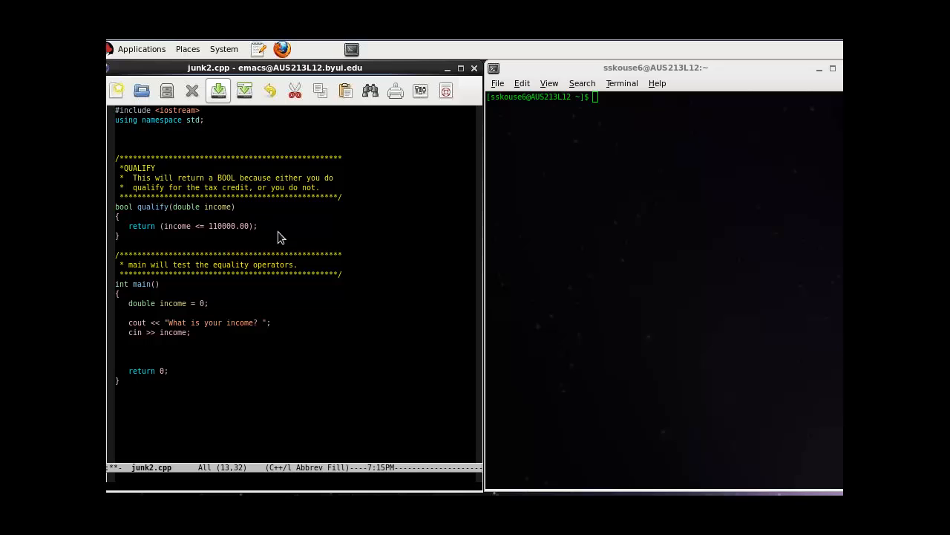
{"action": "mouse_move", "coordinate": [273, 234]}
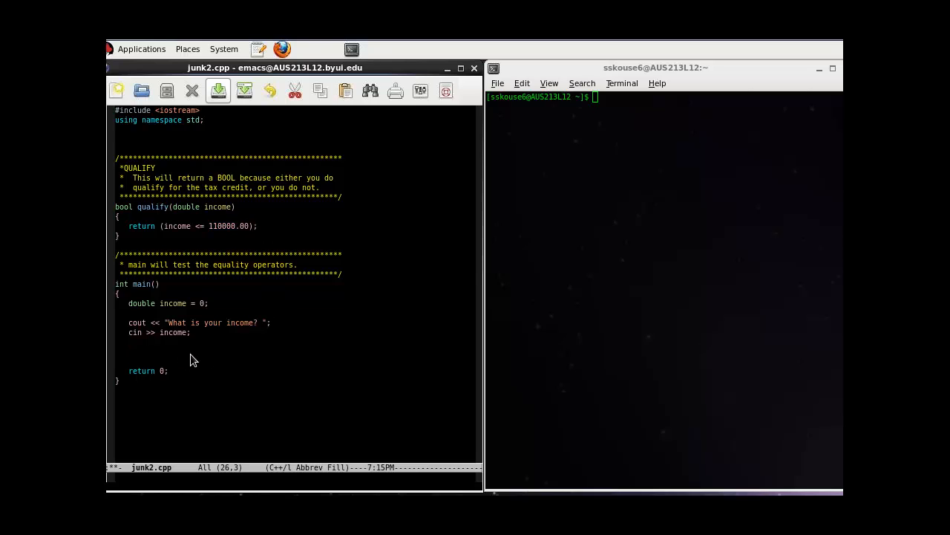
Step: Add qualify(income) in main and wrap it in an if-else printing the tax-credit messages
{"action": "type", "text": "qualify(income);"}
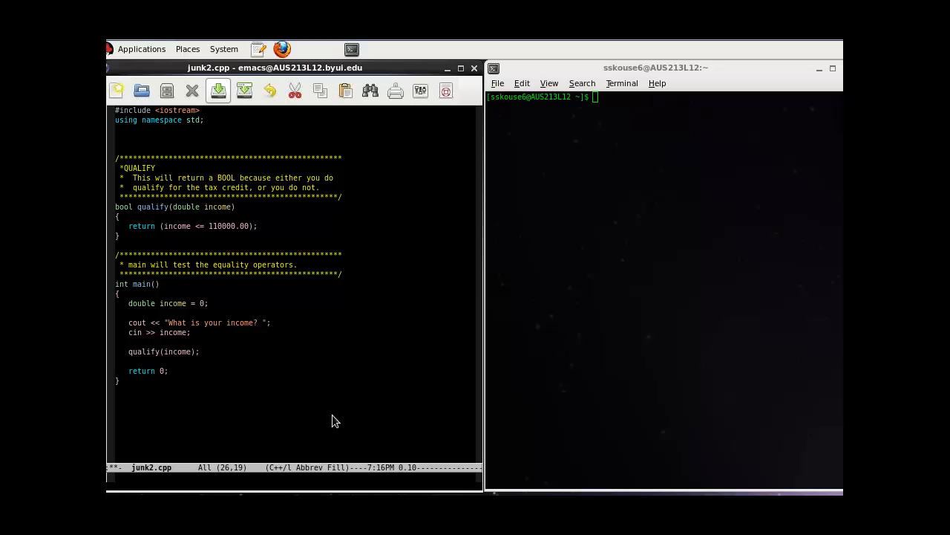
{"action": "left_click", "coordinate": [149, 351]}
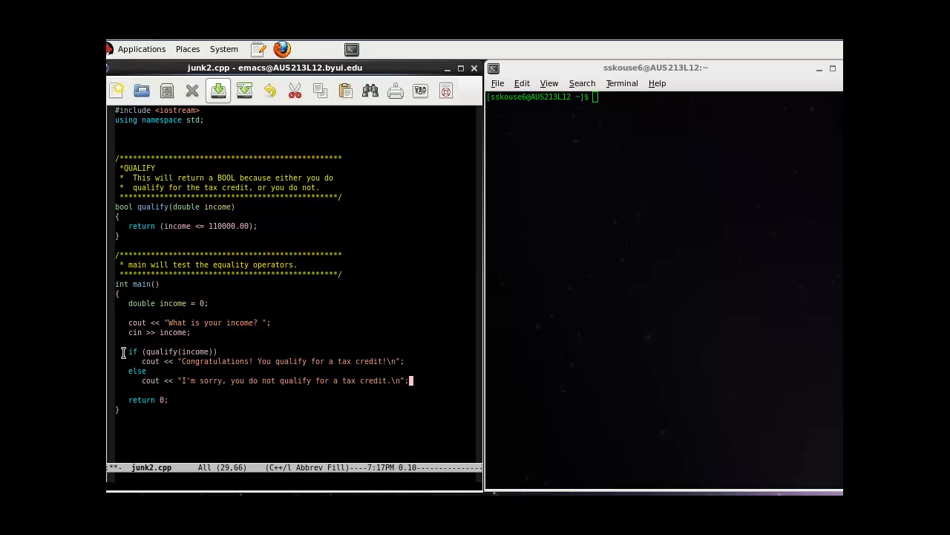
{"action": "mouse_move", "coordinate": [153, 380]}
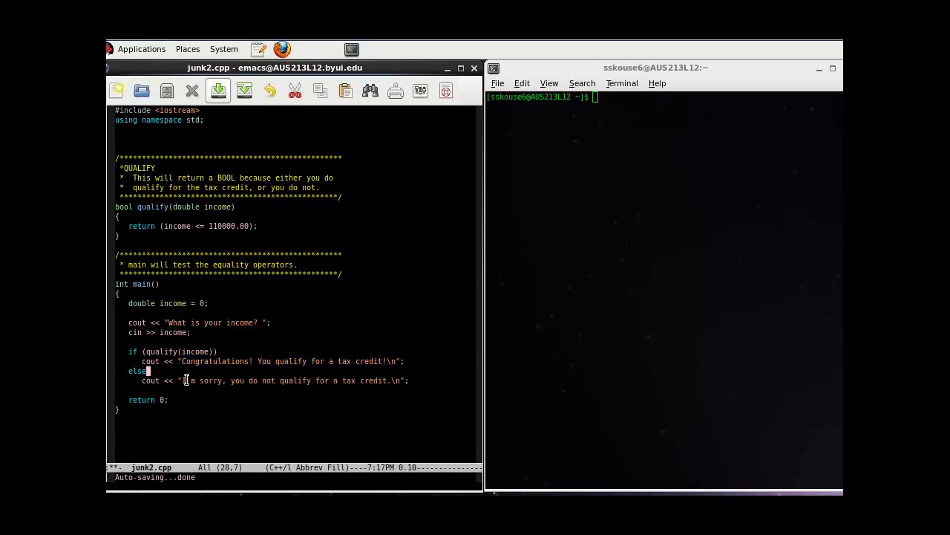
{"action": "left_click_drag", "start_coordinate": [170, 380], "coordinate": [259, 381]}
{"action": "type", "text": "g++ junk2.cpp"}
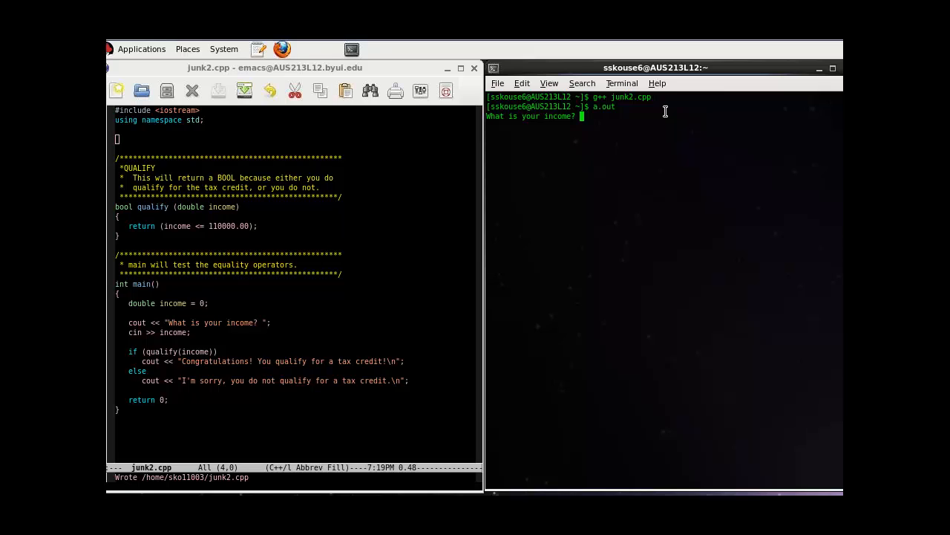
Step: Enter income 500 at the a.out prompt, printing the 'Congratulations! You qualify' message
{"action": "type", "text": "500"}
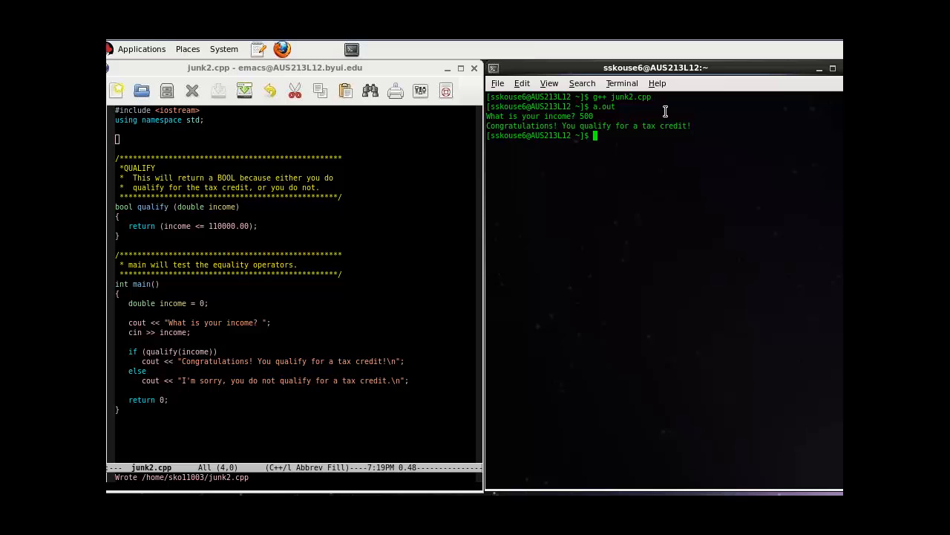
{"action": "mouse_move", "coordinate": [294, 178]}
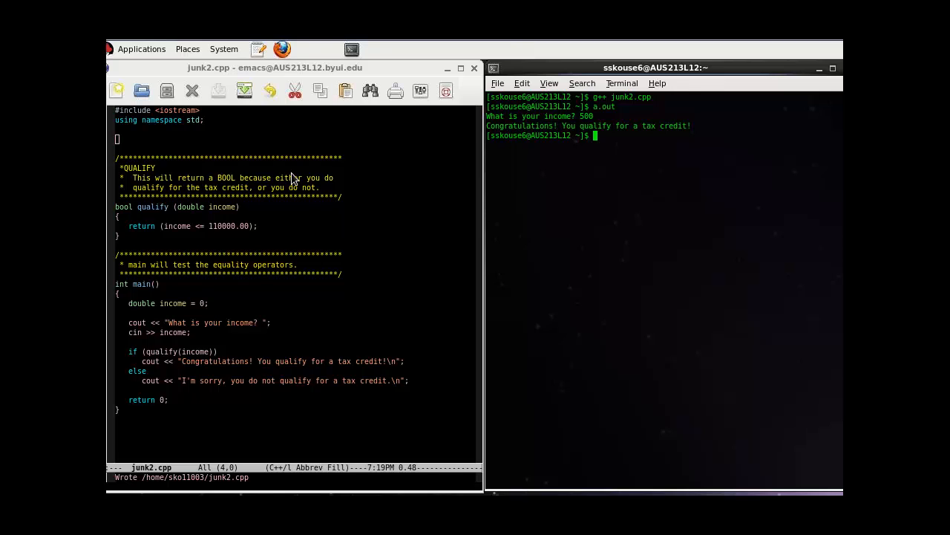